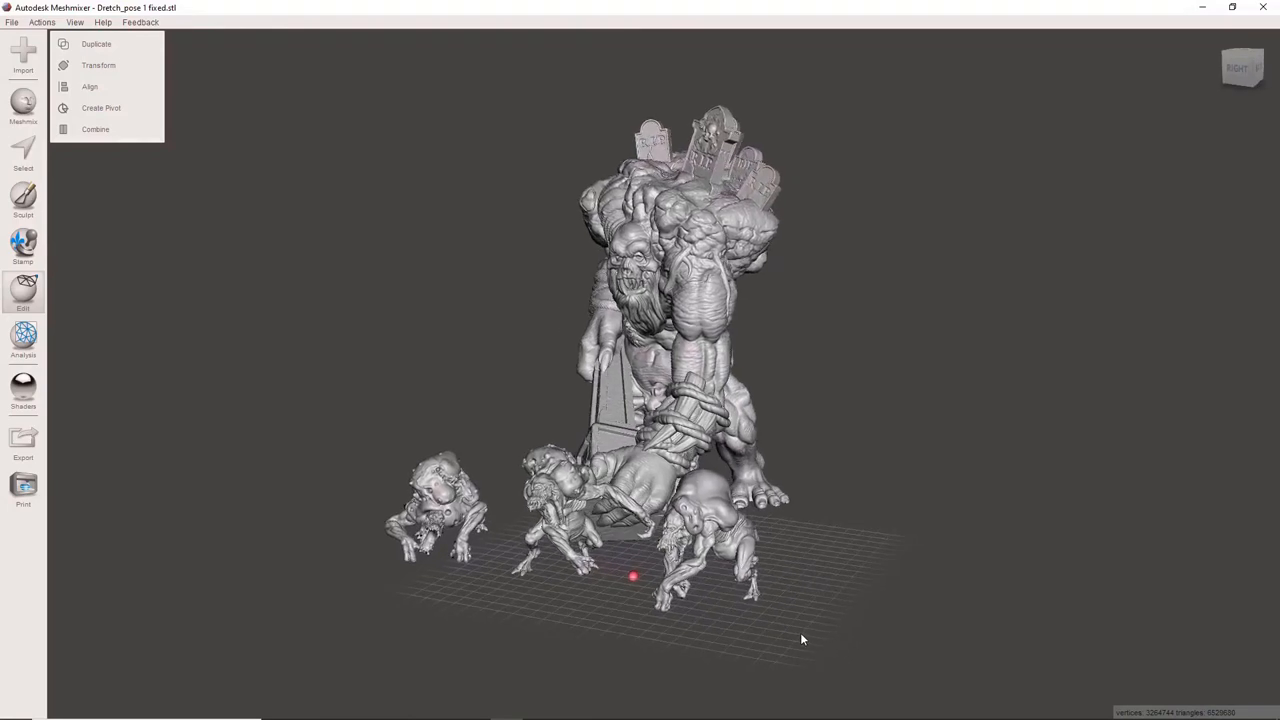
- Move the small creature model along its depth axis to -65 mm
drag(800, 640, 675, 655)
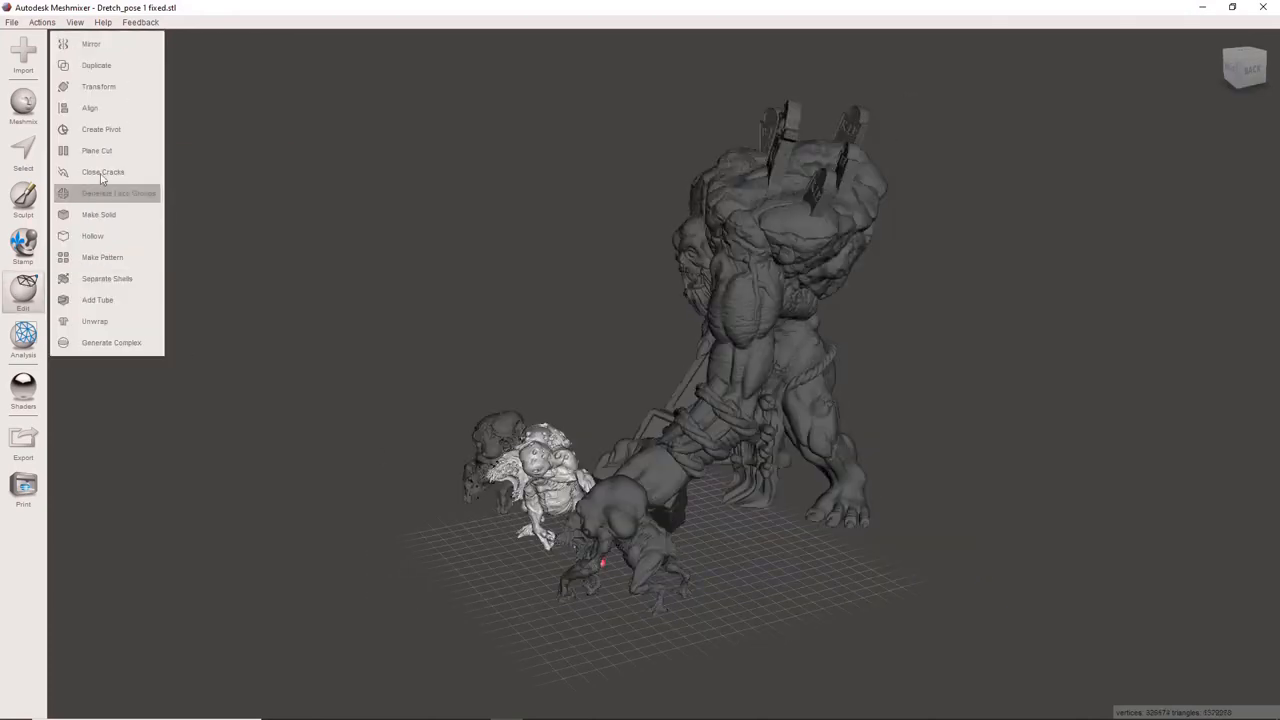
click(98, 86)
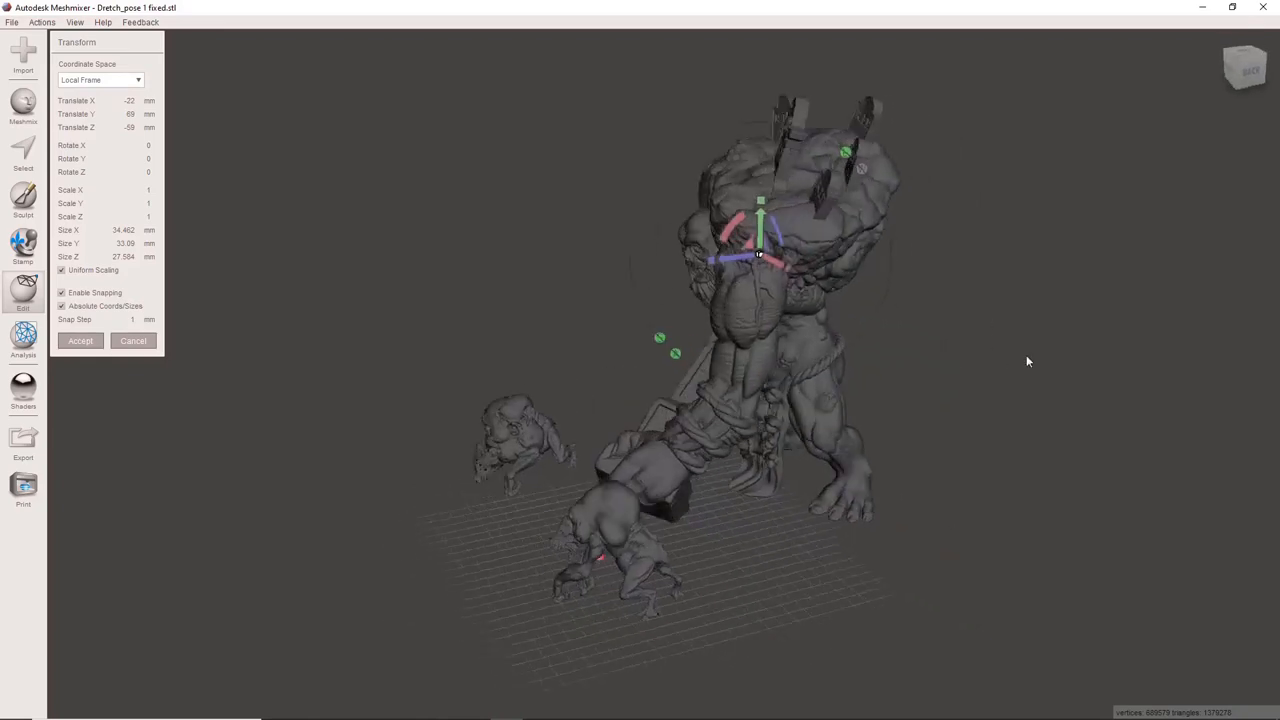
drag(1027, 361, 558, 290)
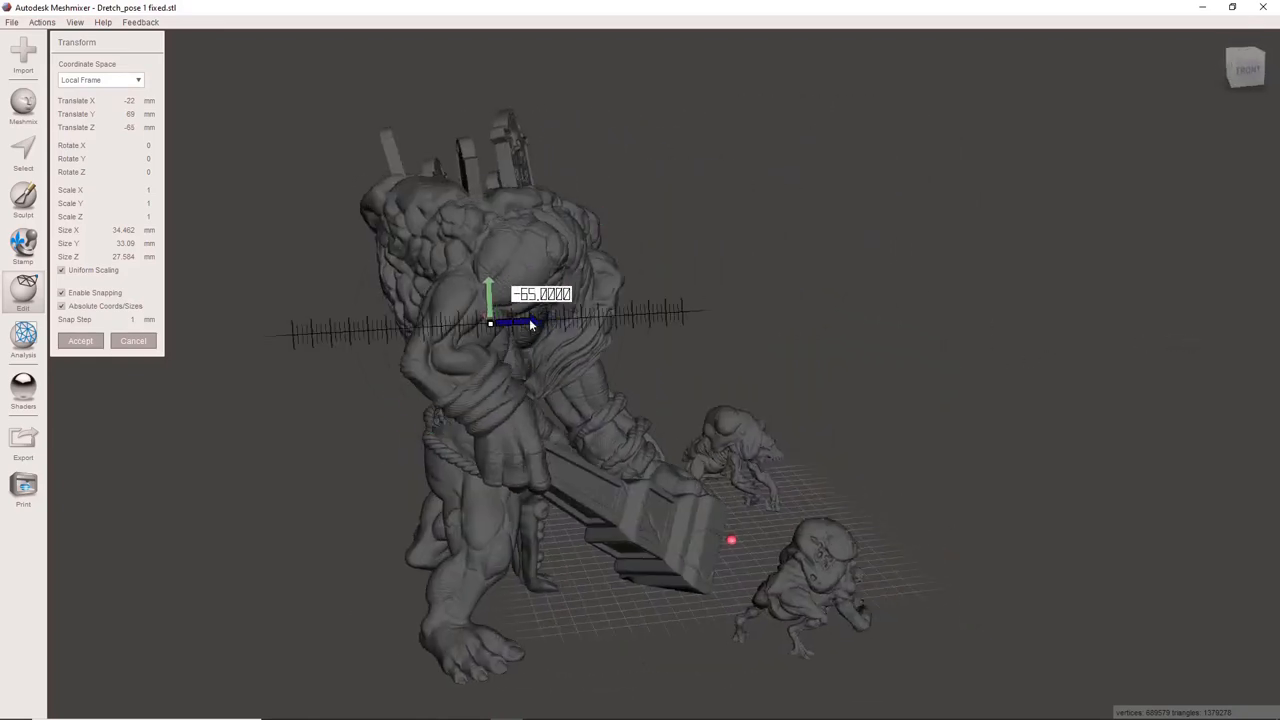
drag(530, 323, 645, 345)
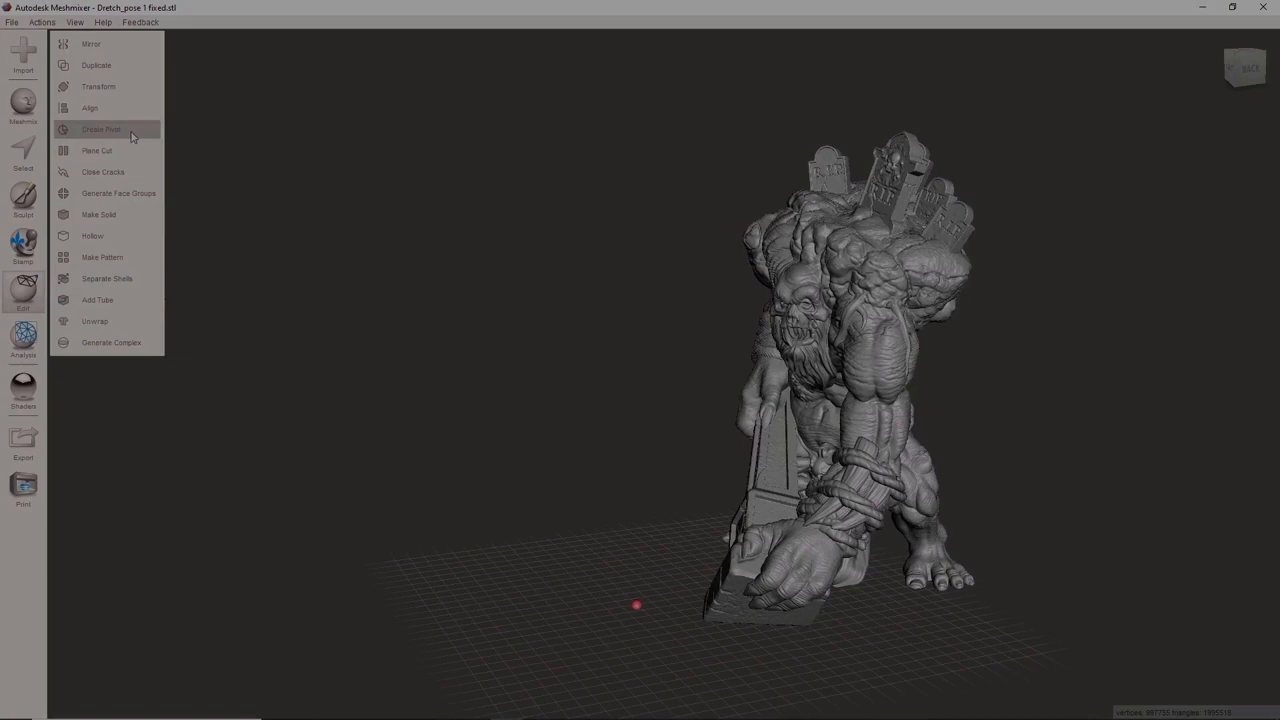
- Set up a plane cut on the giant with cut type Slice (Keep Both)
click(97, 150)
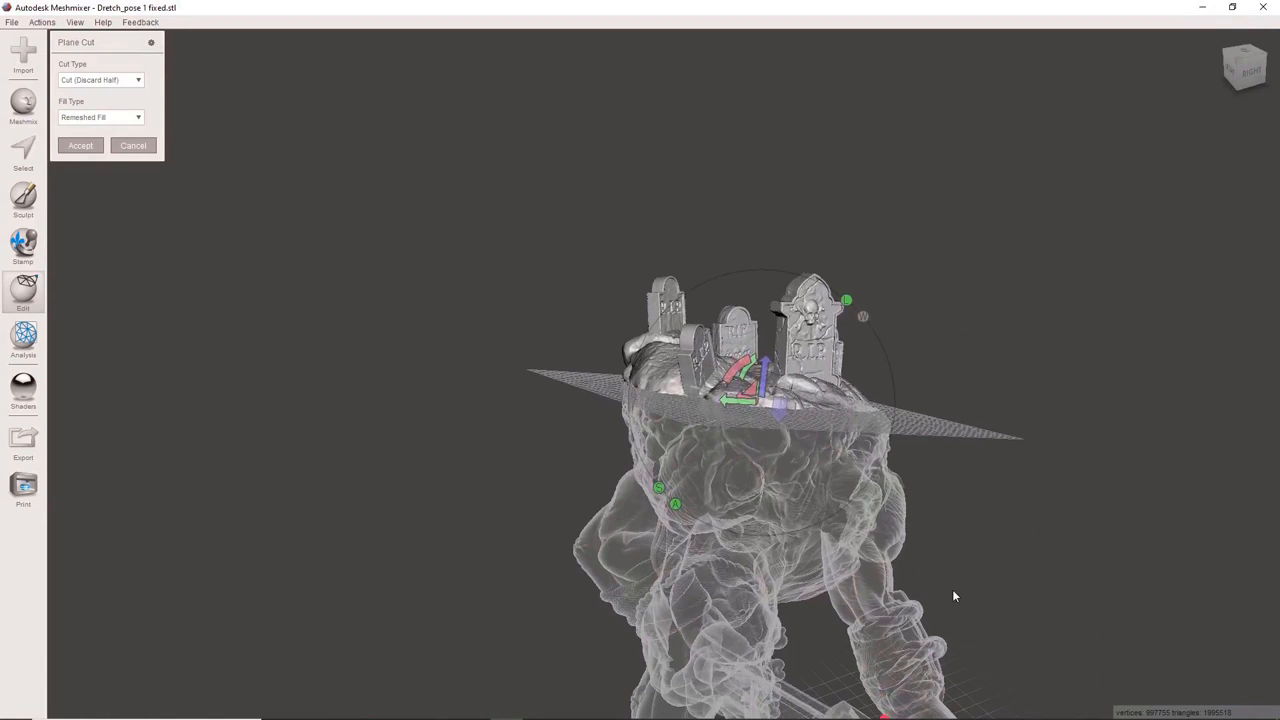
click(138, 80)
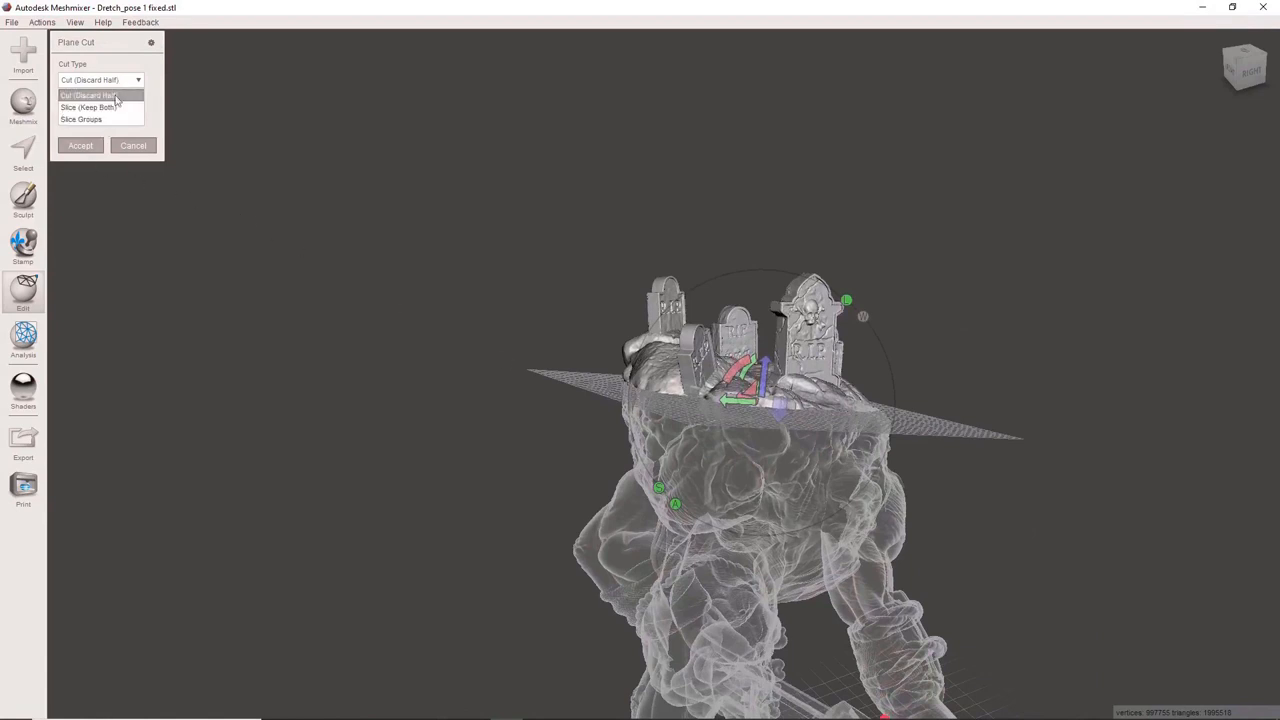
click(88, 107)
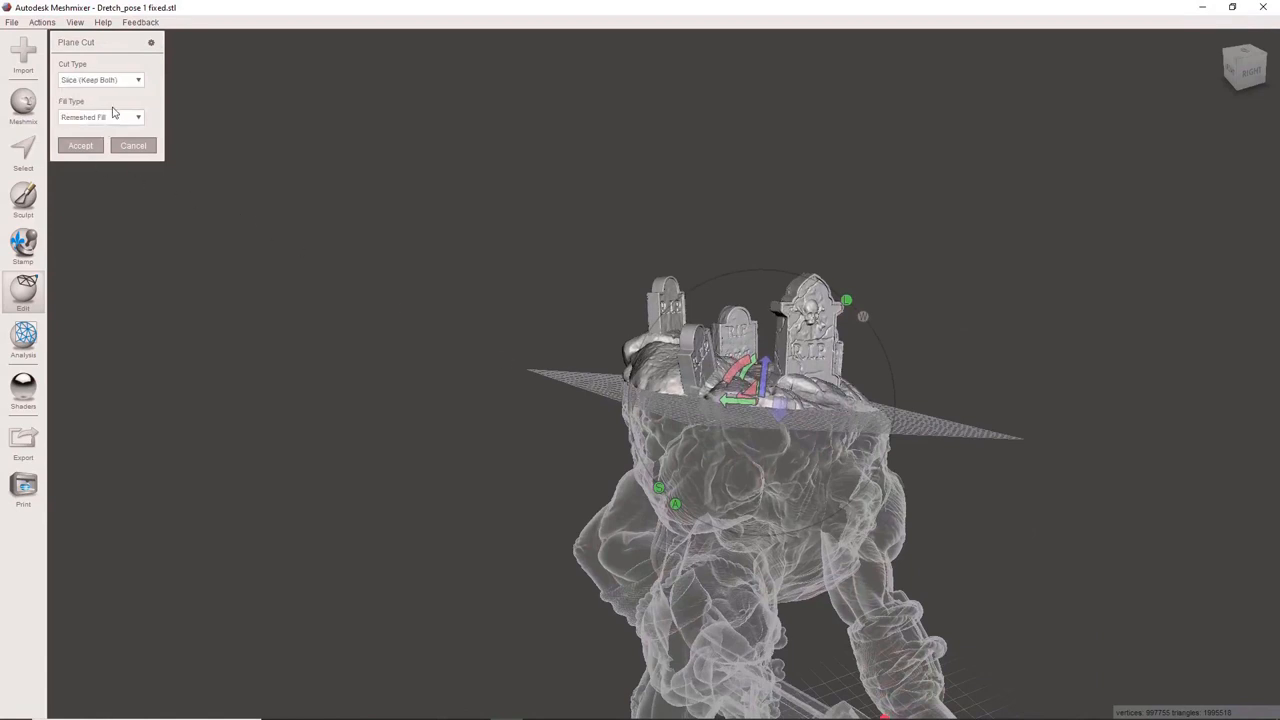
mouse_move(735, 300)
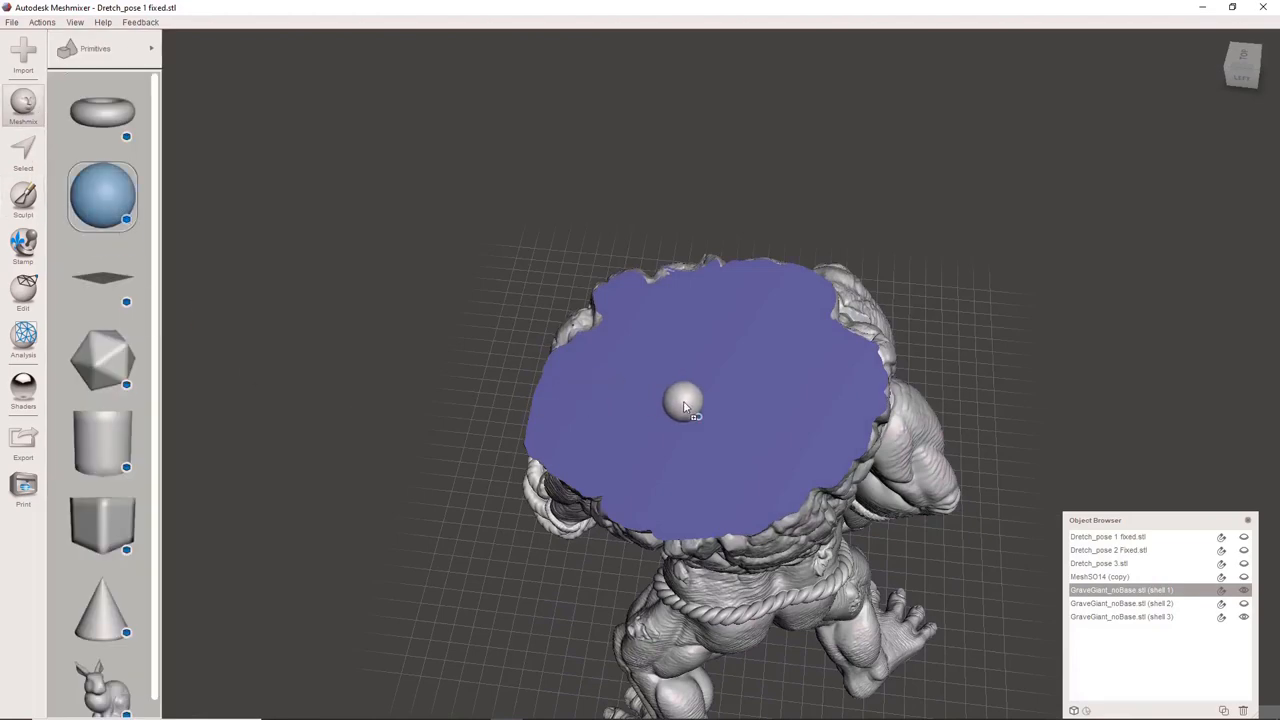
- Drop a 37.32 mm sphere onto the giant's cut shoulders as a new object
click(685, 400)
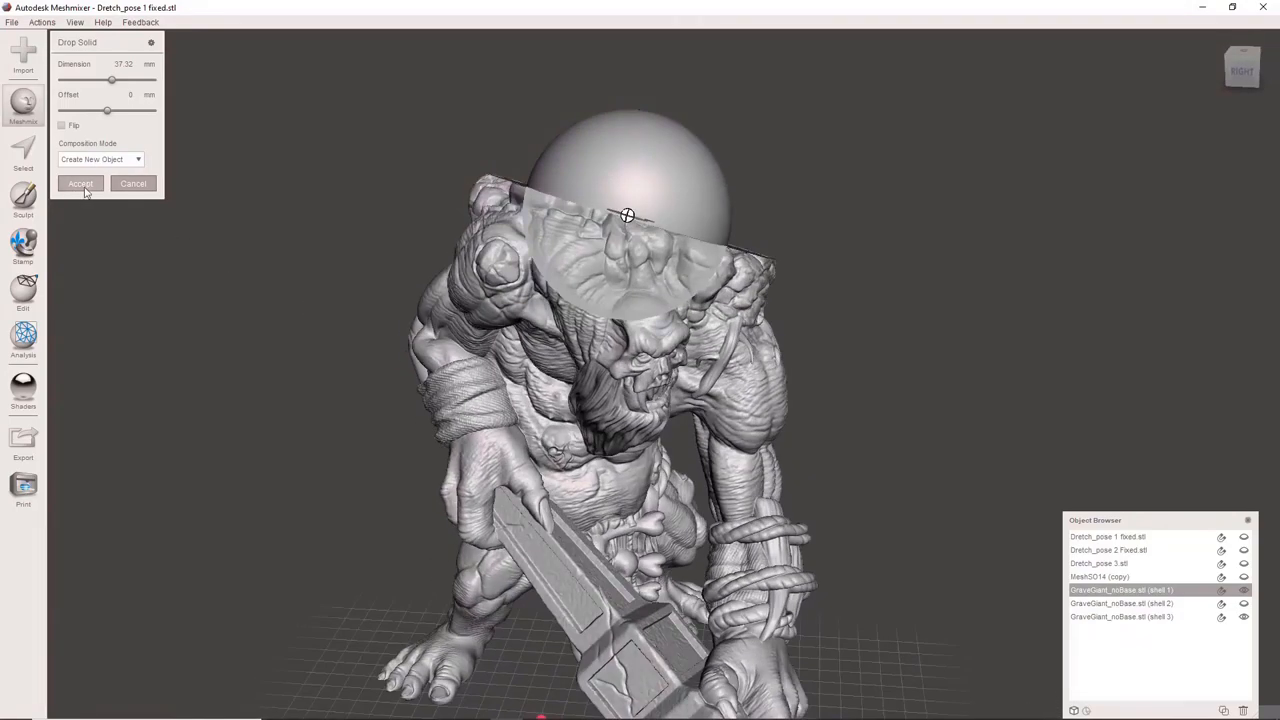
click(80, 183)
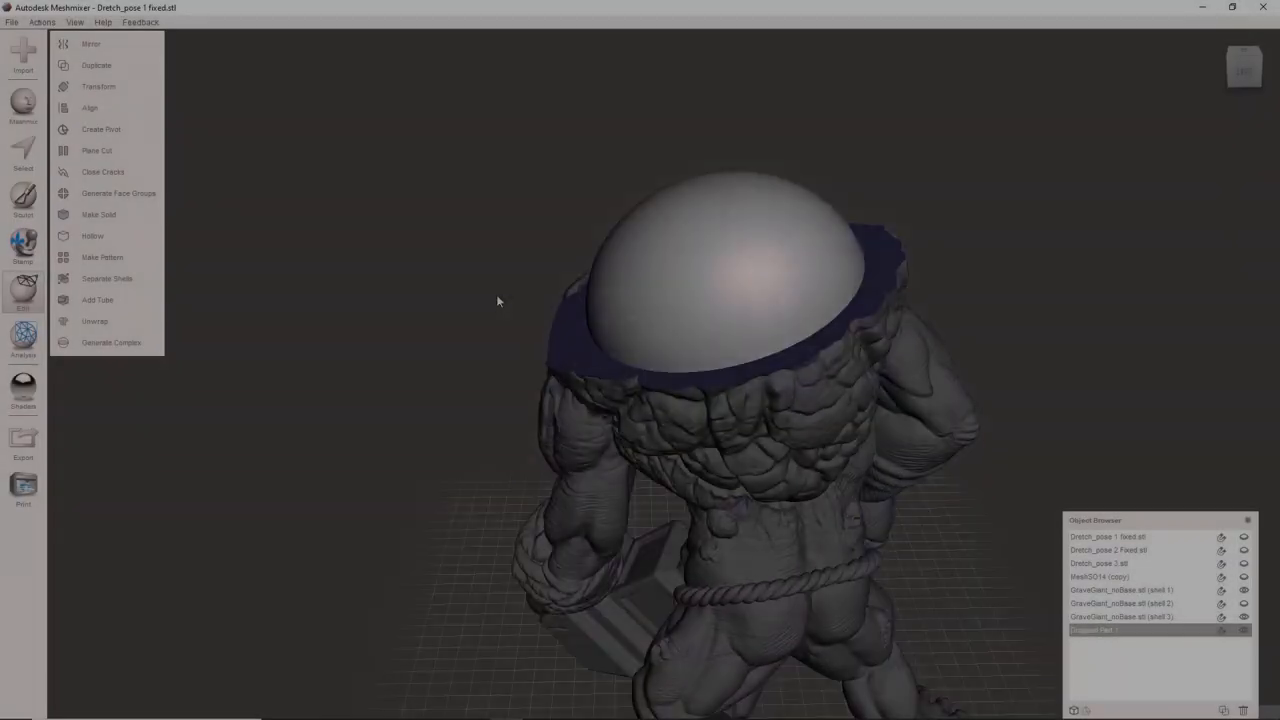
- Duplicate the sphere and Boolean-subtract it from the giant to carve a hemispherical socket
click(96, 65)
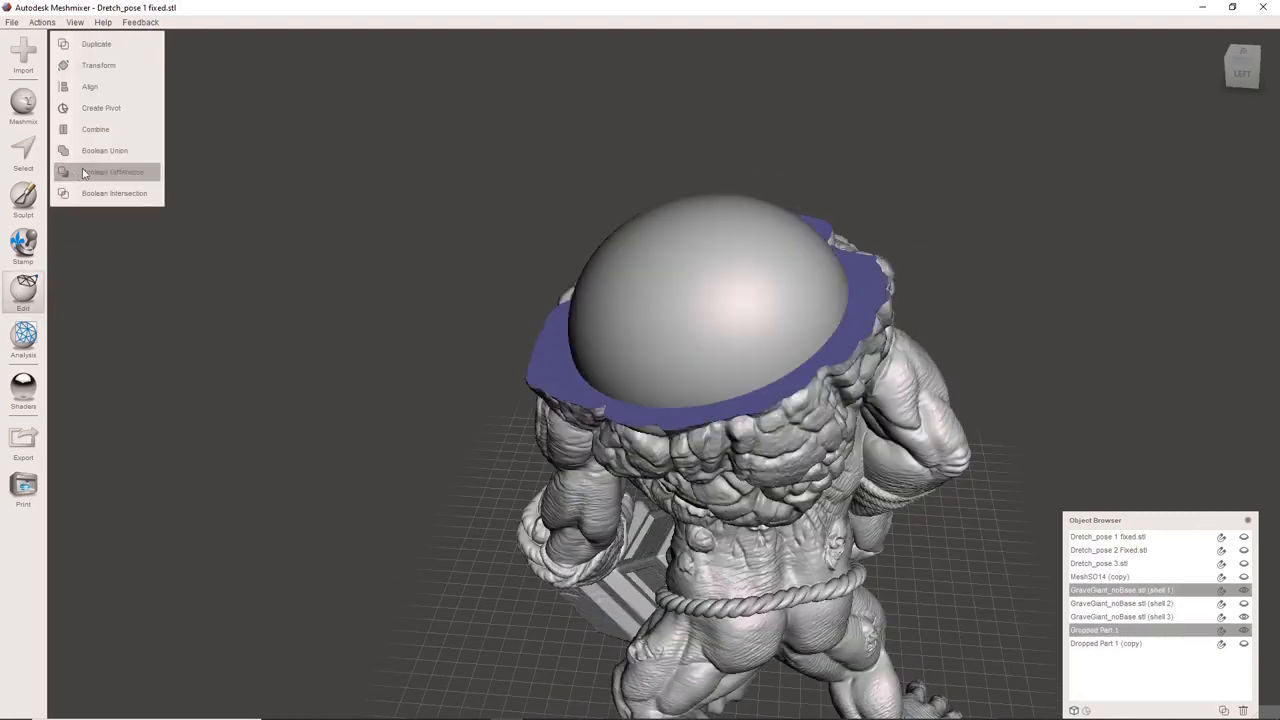
click(112, 171)
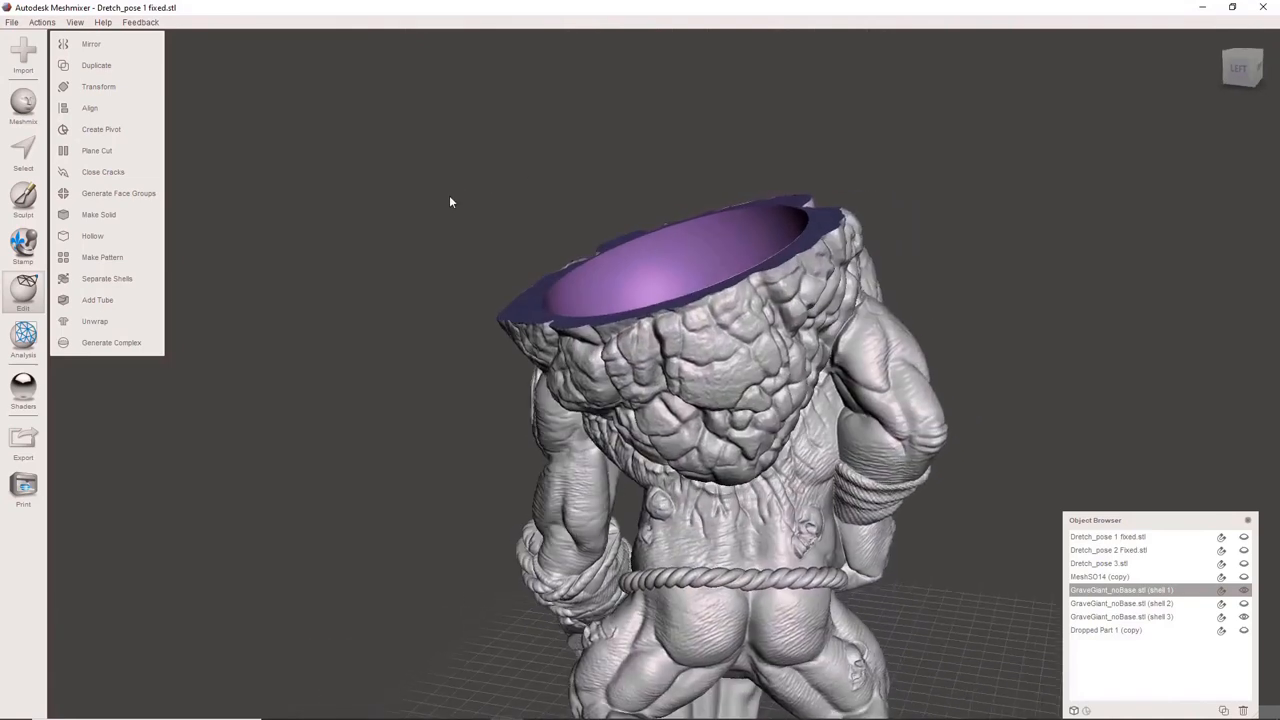
drag(450, 202, 470, 243)
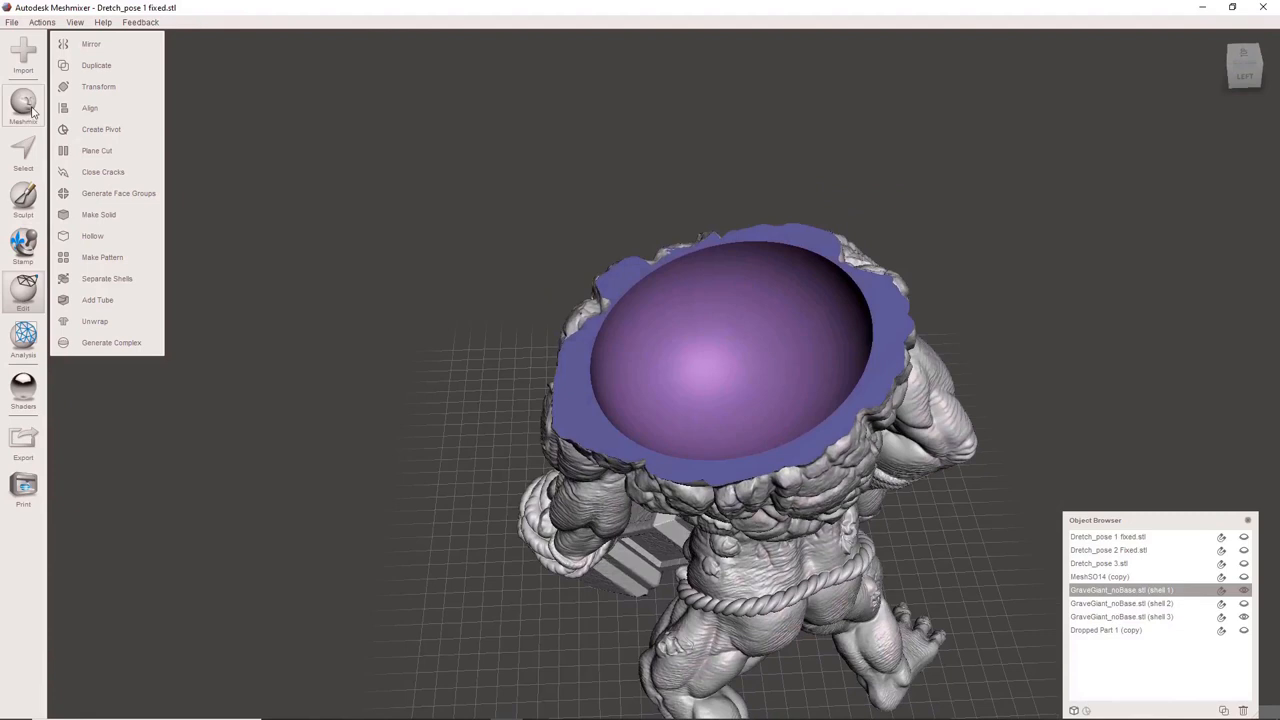
- Add two roughly 4 mm cylinders on opposite sides of the socket rim
click(23, 105)
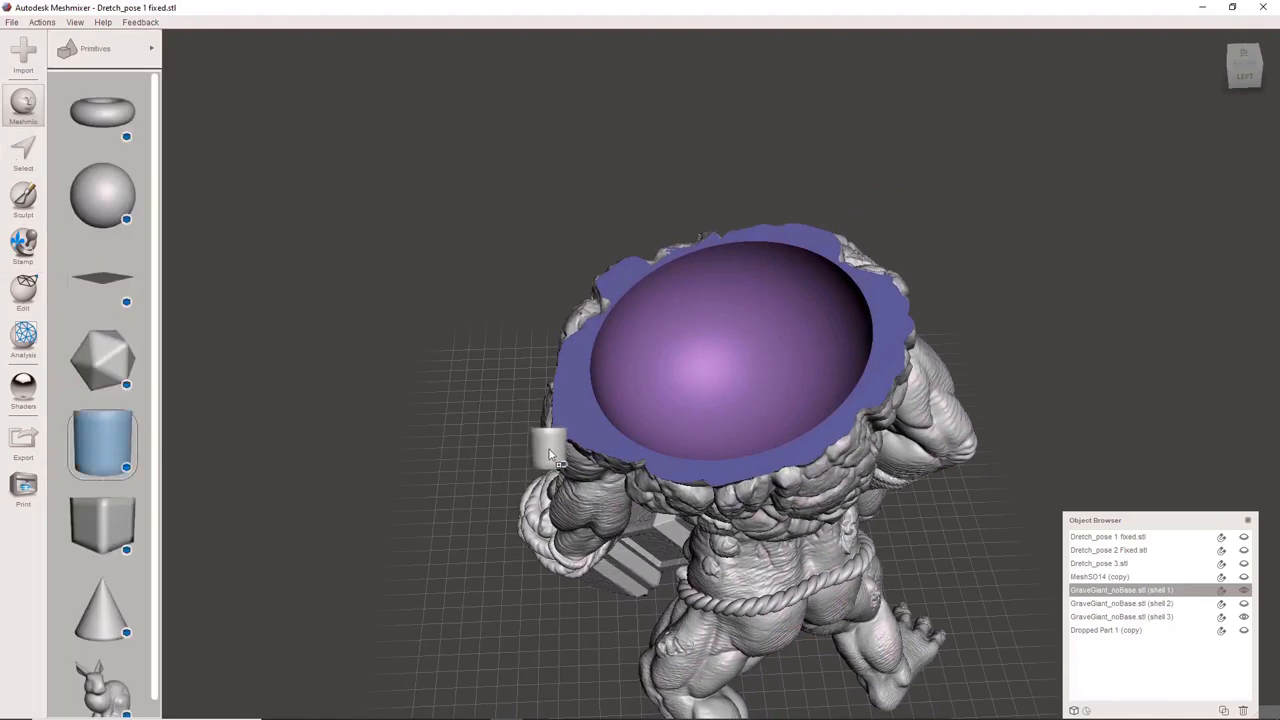
click(103, 443)
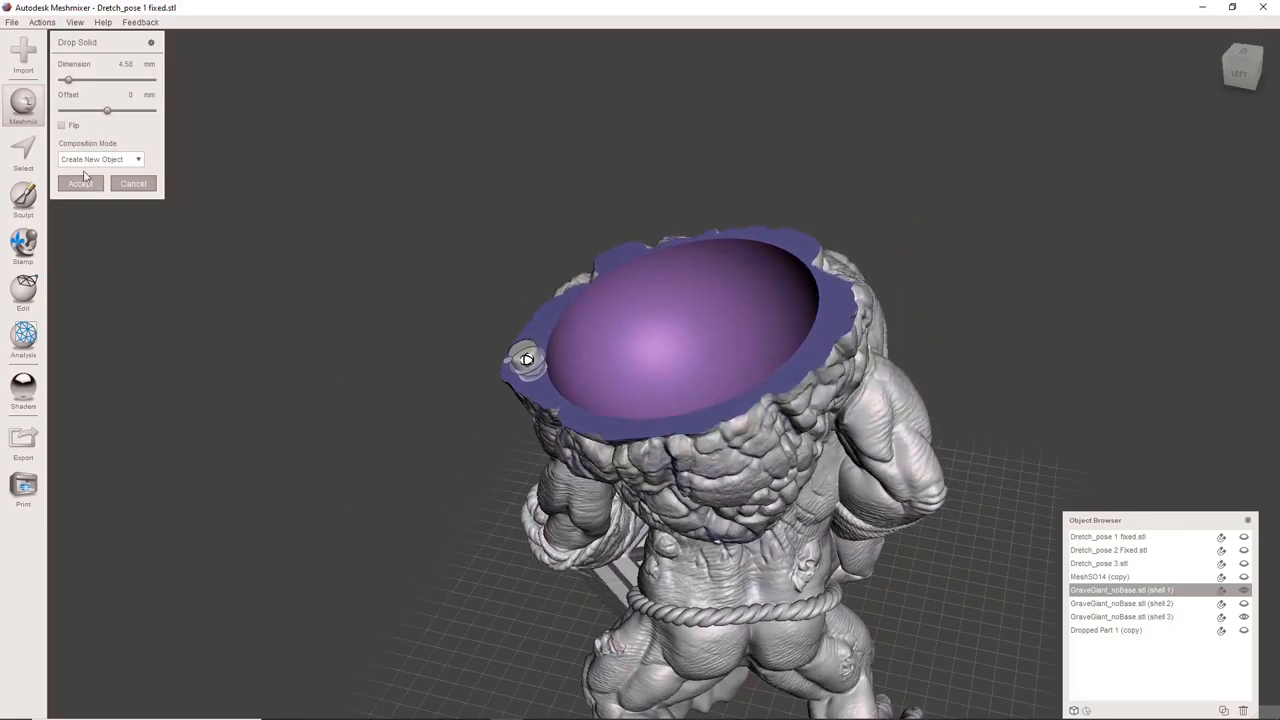
click(80, 183)
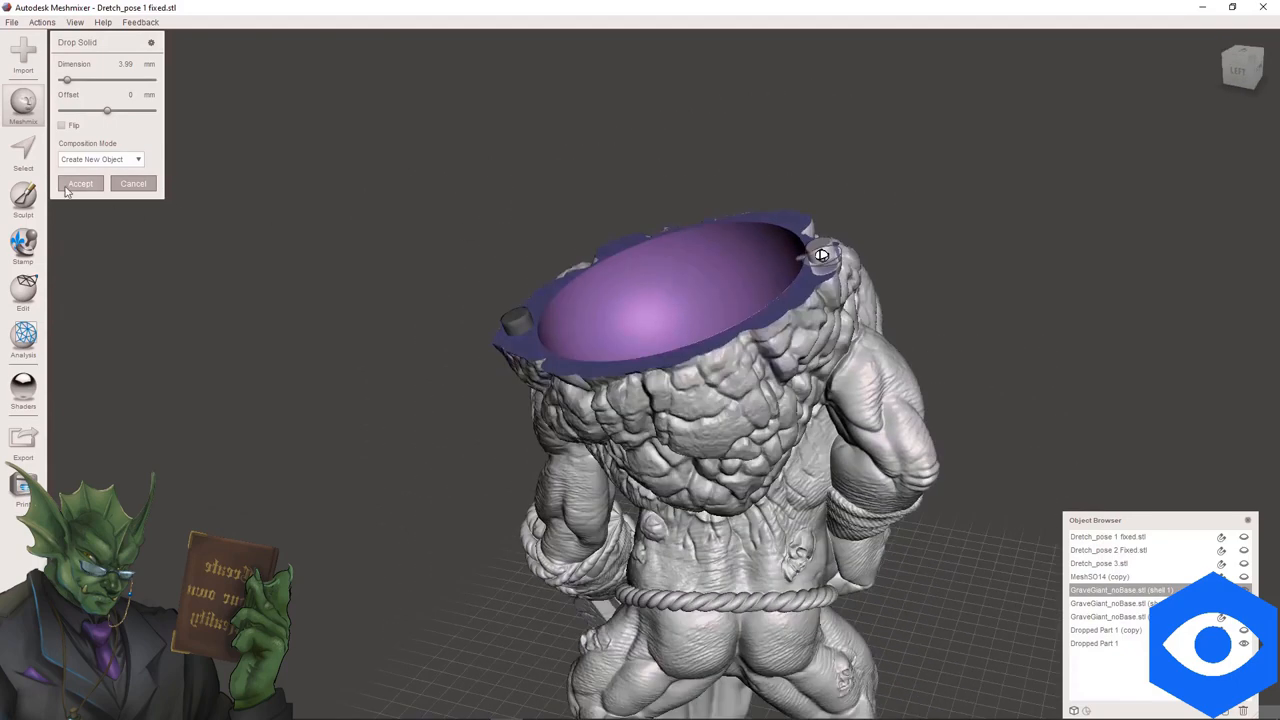
click(80, 183)
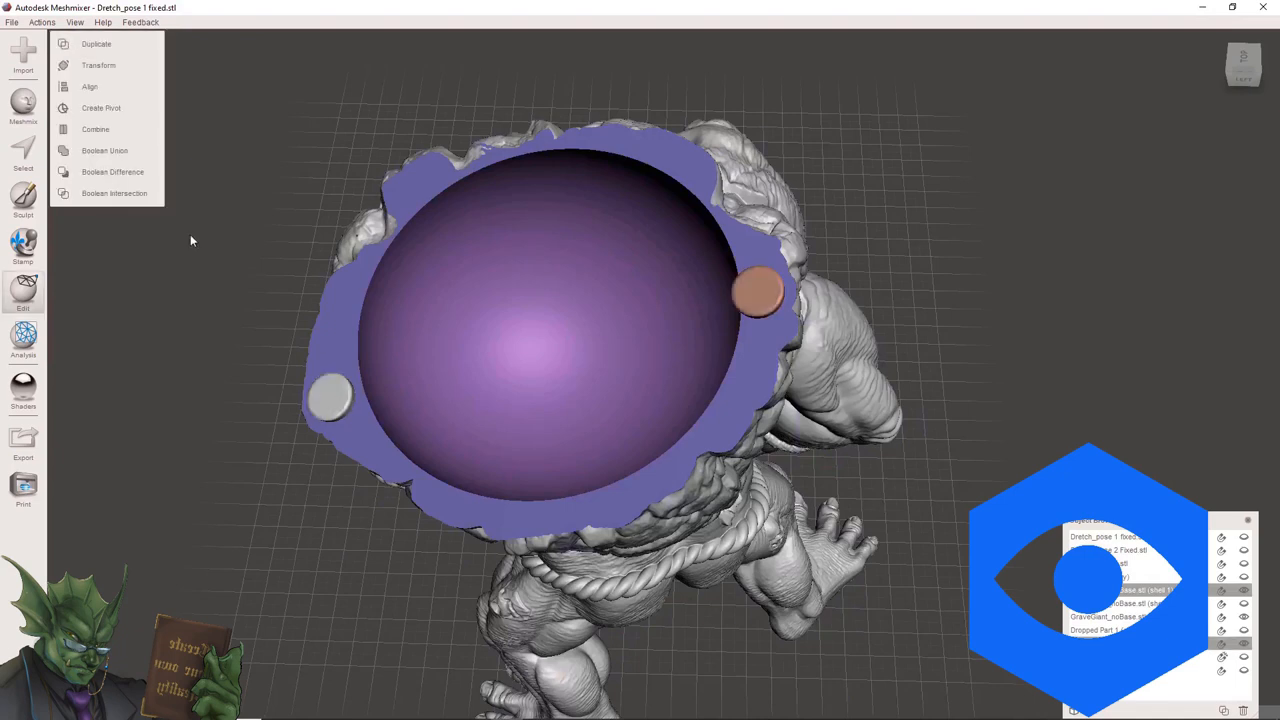
mouse_move(112, 171)
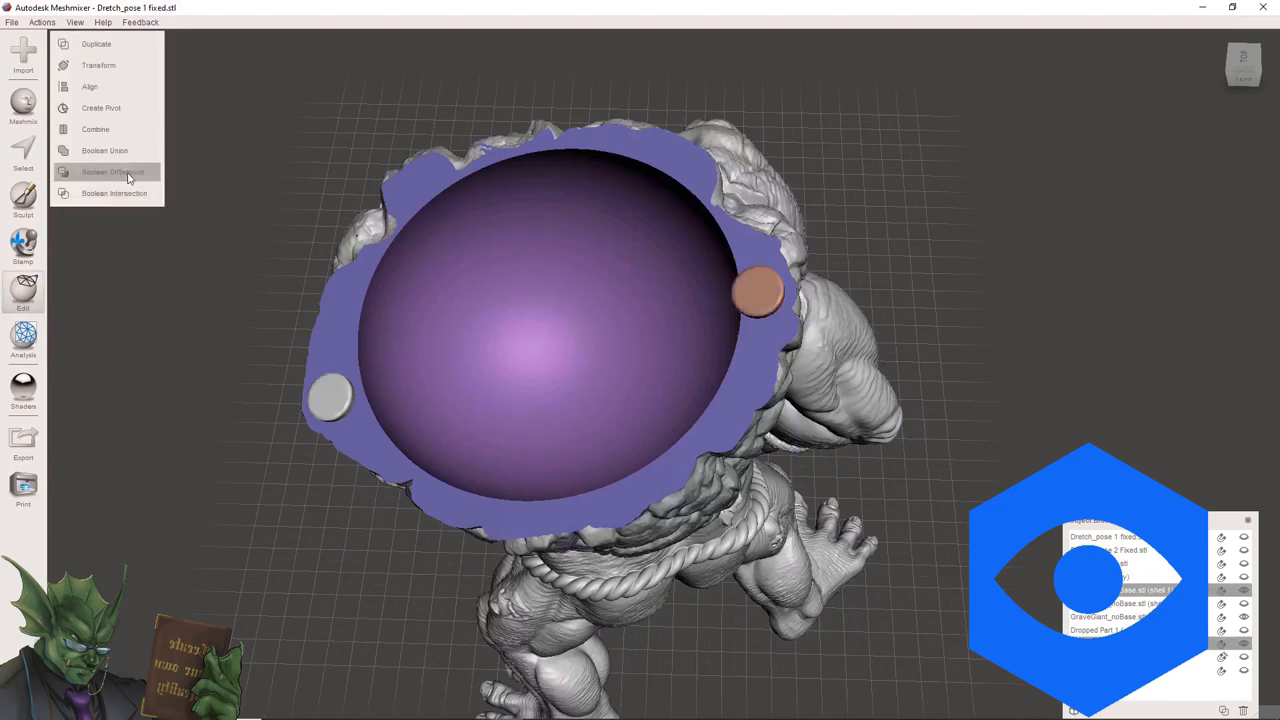
- Subtract the cylinders to cut magnet holes, then reveal the earth clump and select the sphere copy
click(112, 171)
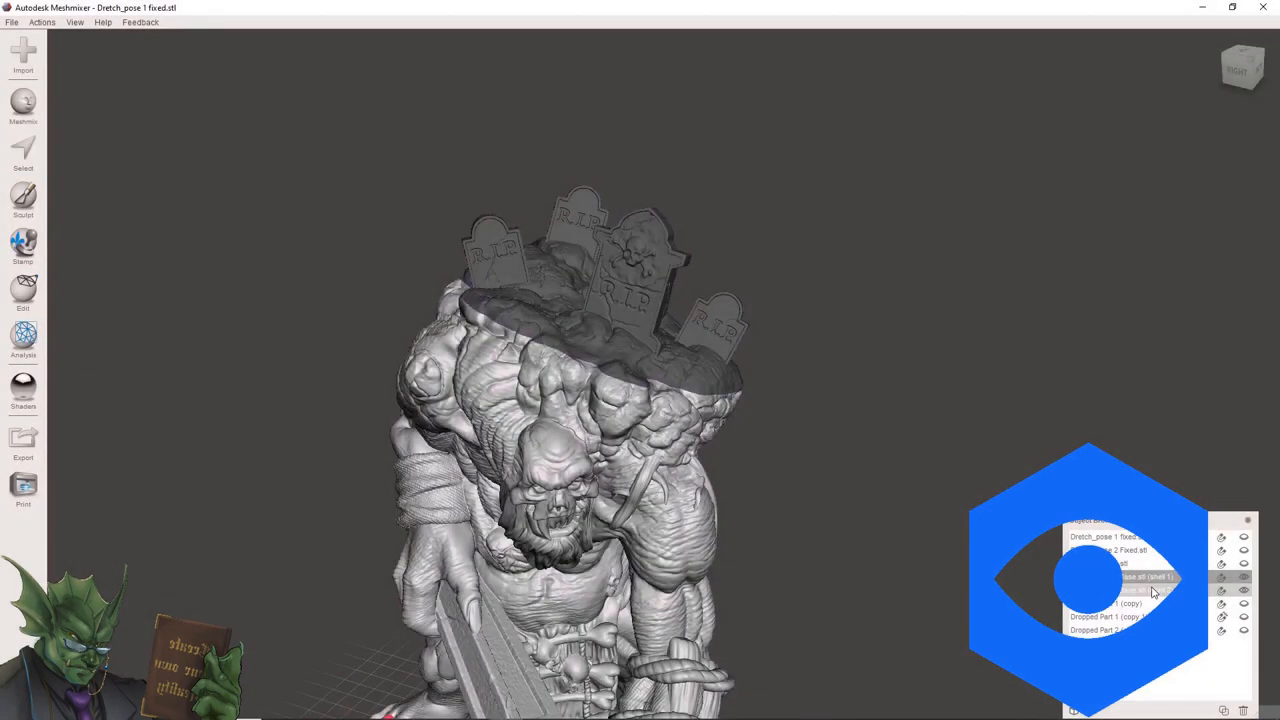
click(1243, 577)
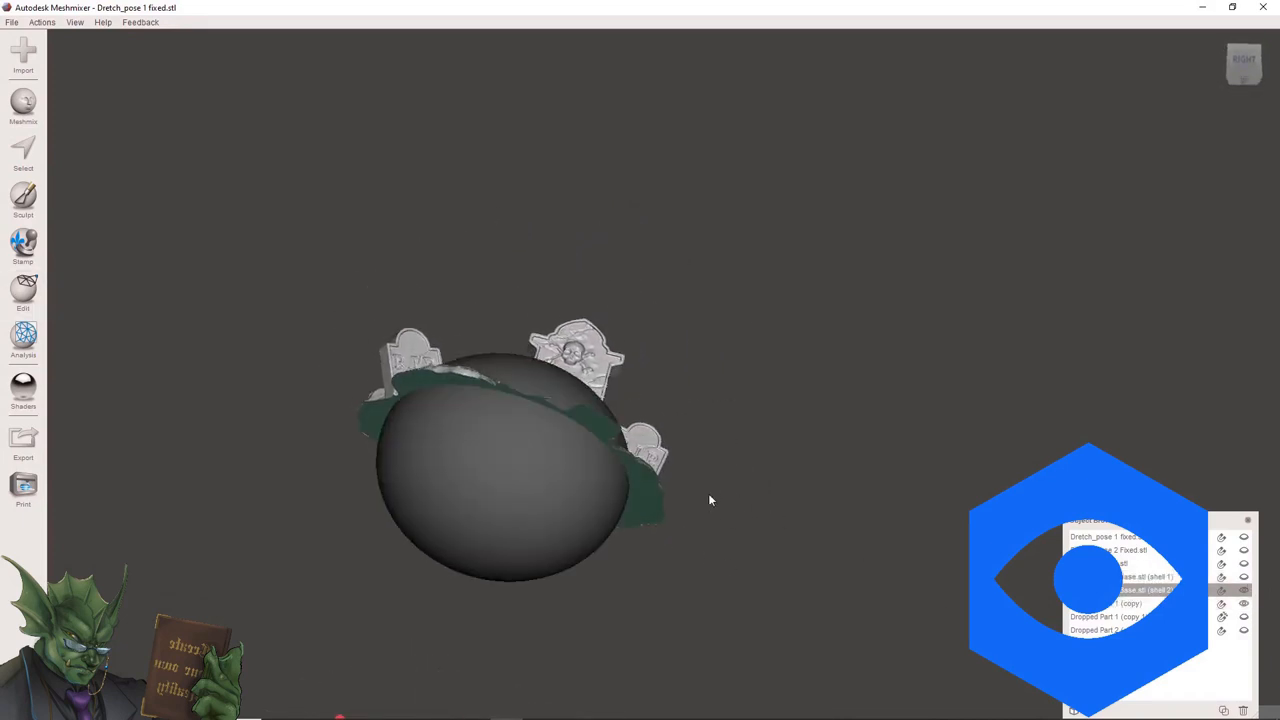
click(23, 293)
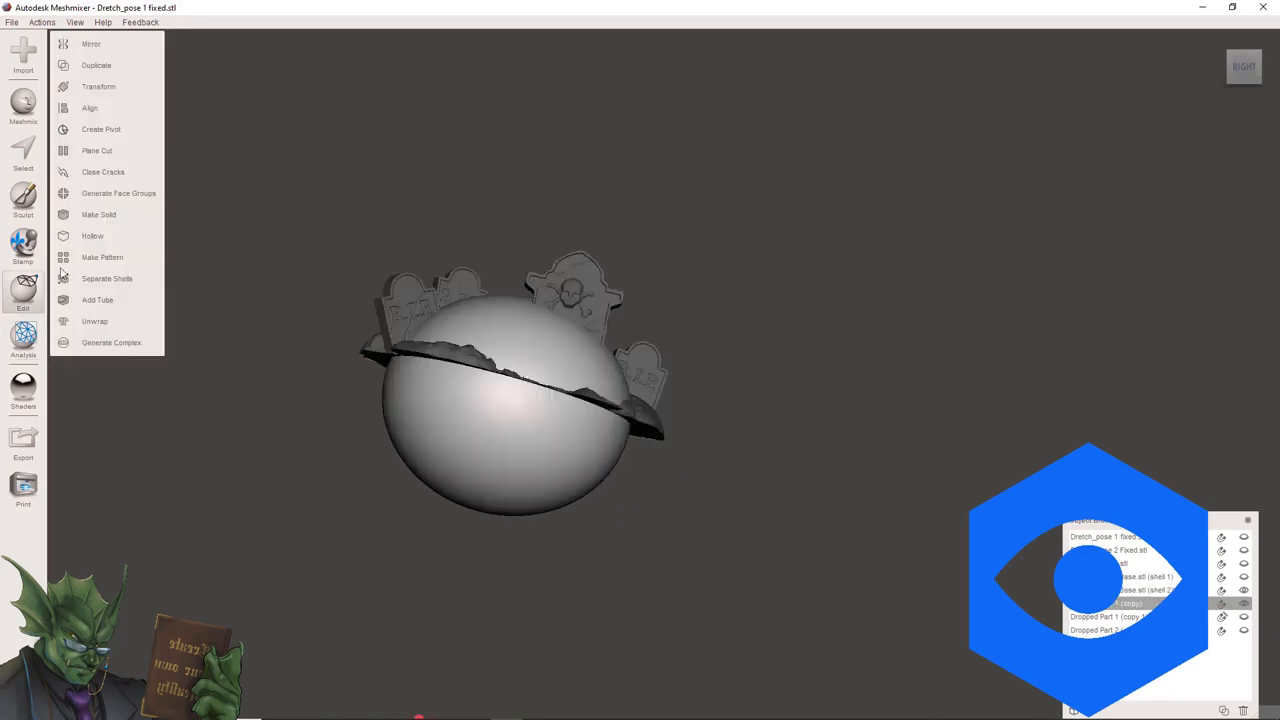
click(98, 86)
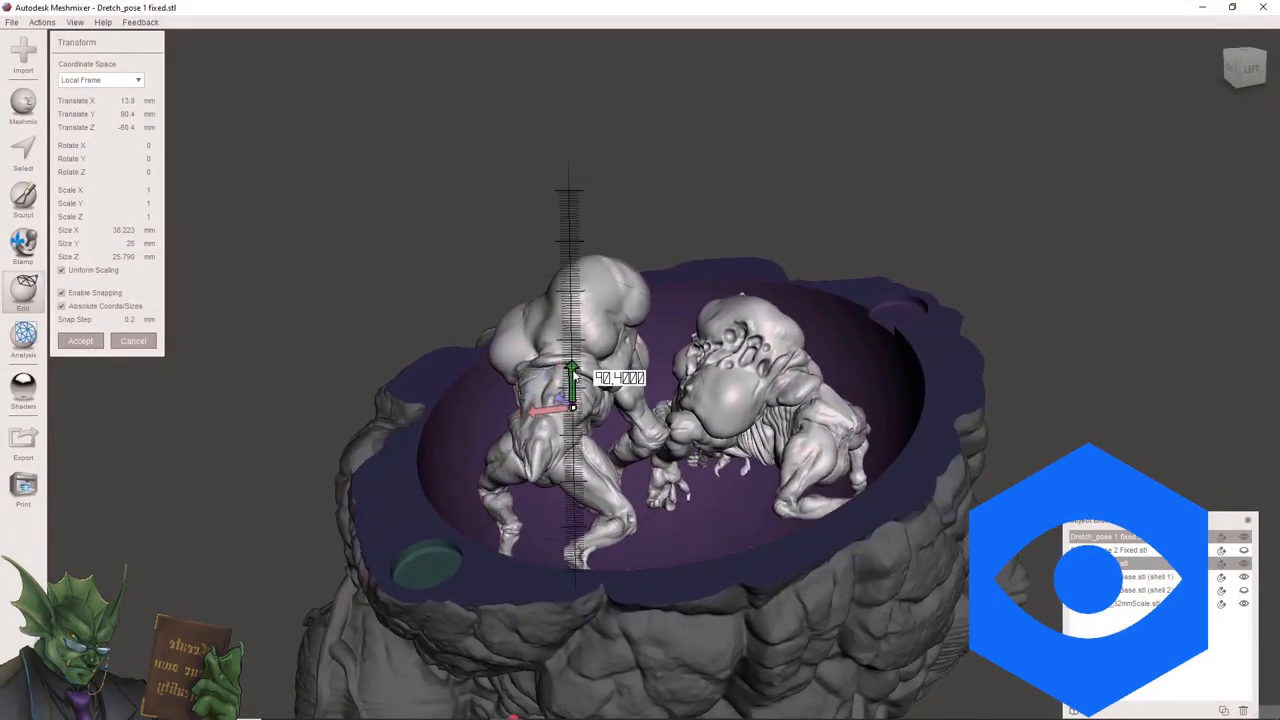
- Lower the first creature deeper into the cavity, then start transforming the second creature
drag(570, 375, 555, 480)
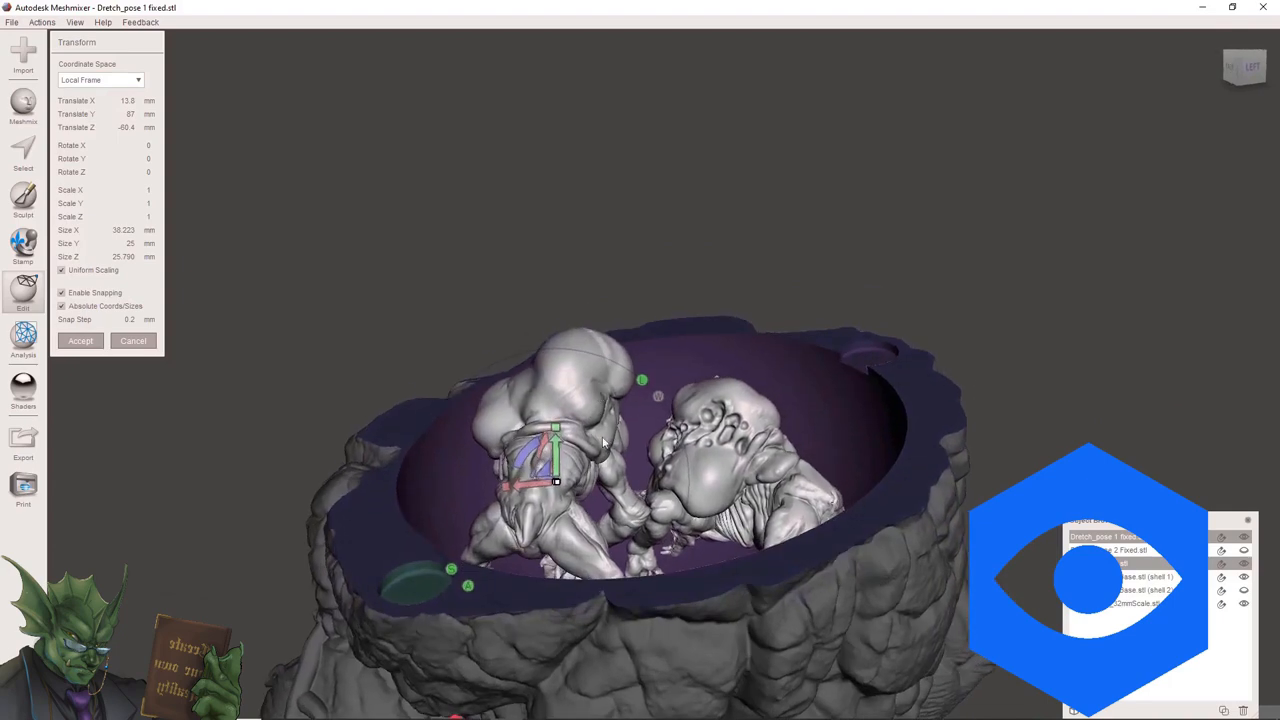
drag(553, 430, 555, 445)
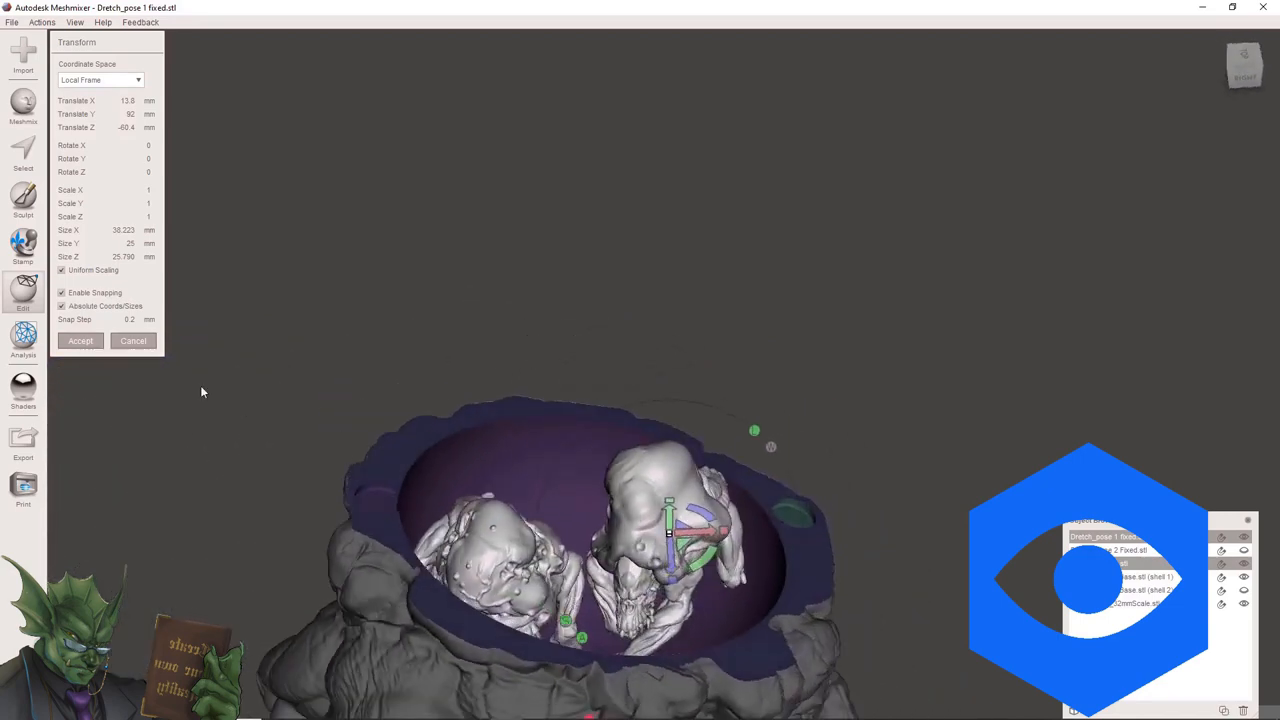
click(80, 340)
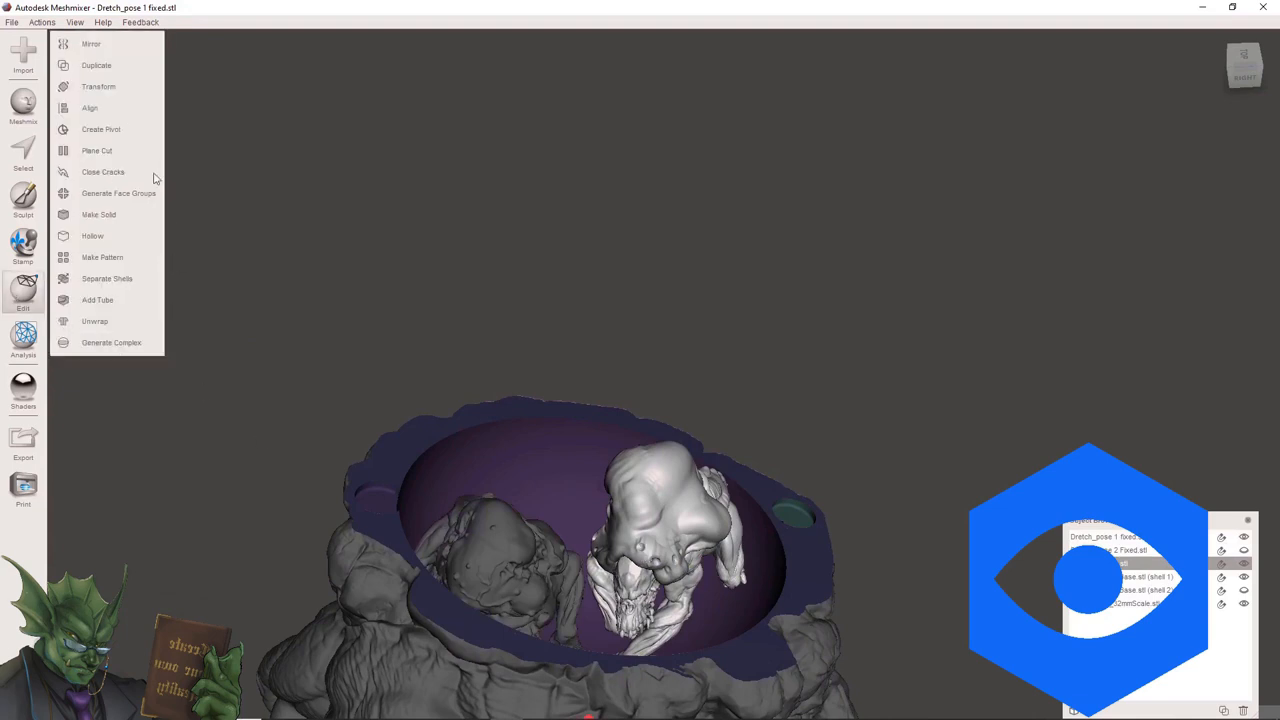
click(98, 86)
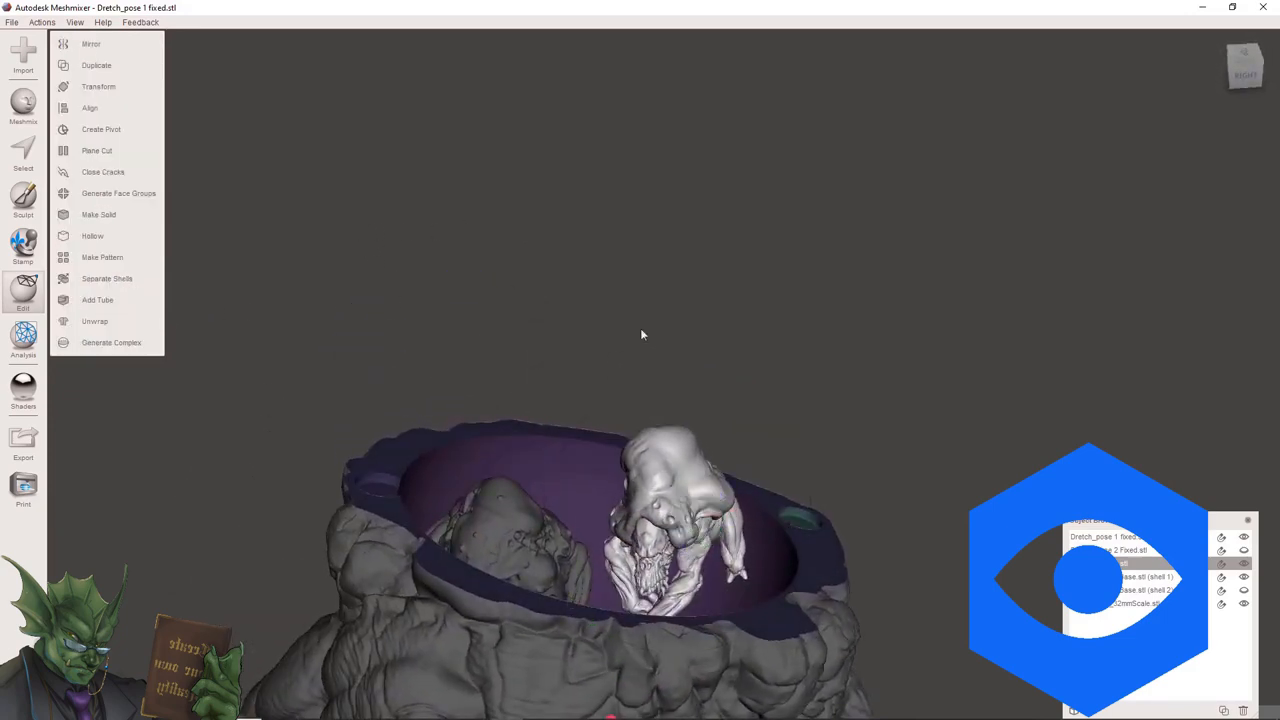
click(98, 86)
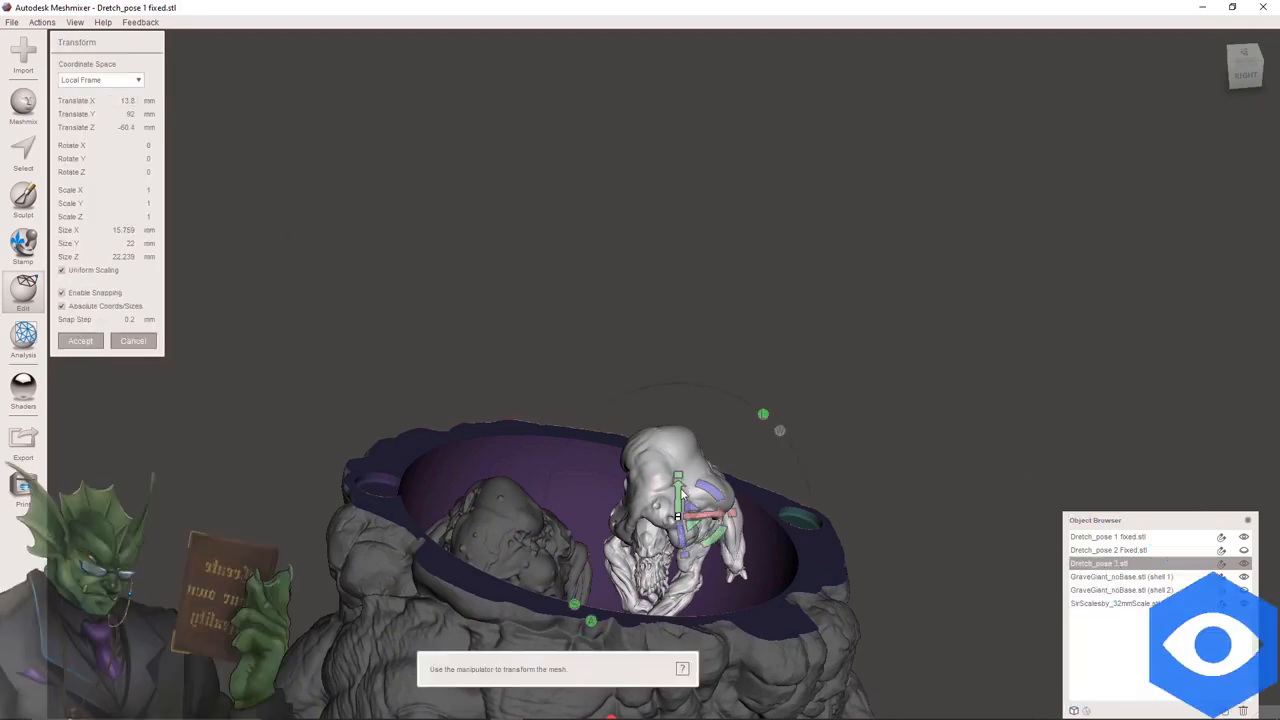